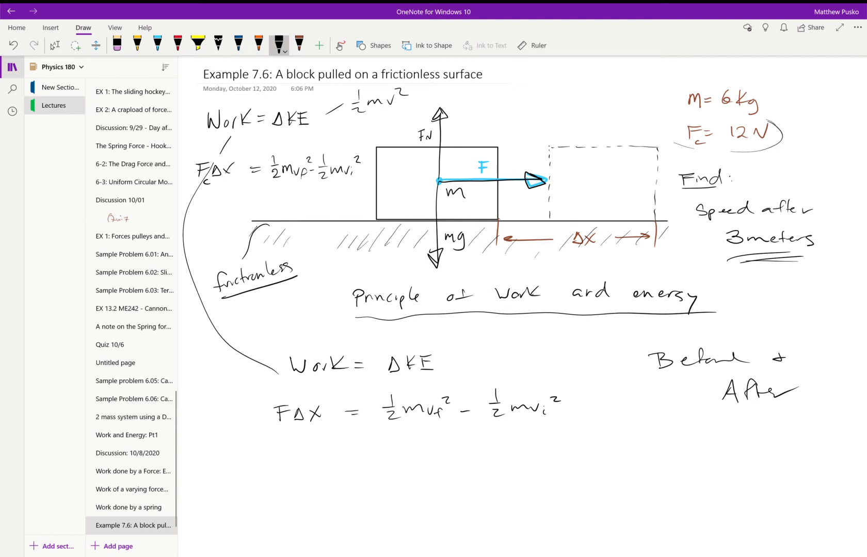
Write vi = 0, derive vf = √(2FΔx/m) by hand and box the final speed 3.5 m/s.
{"action": "type", "text": "Vi = 0"}
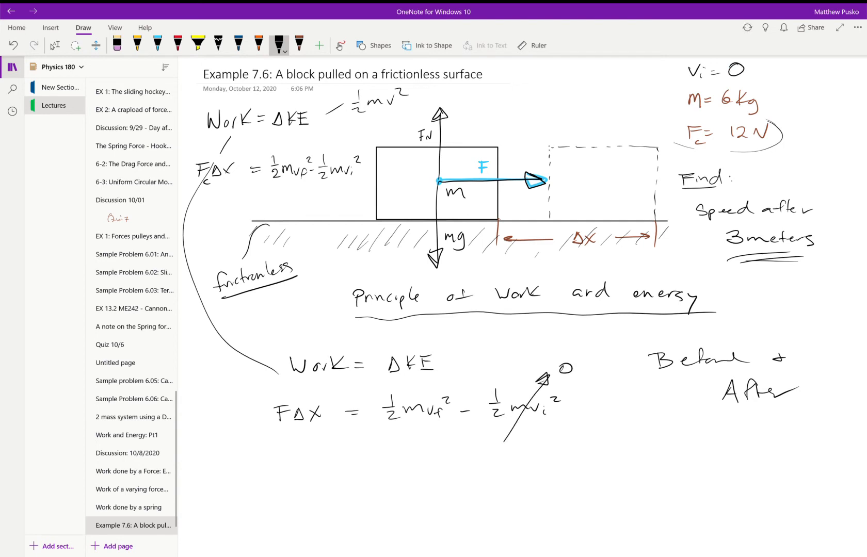
{"action": "left_click", "coordinate": [290, 451]}
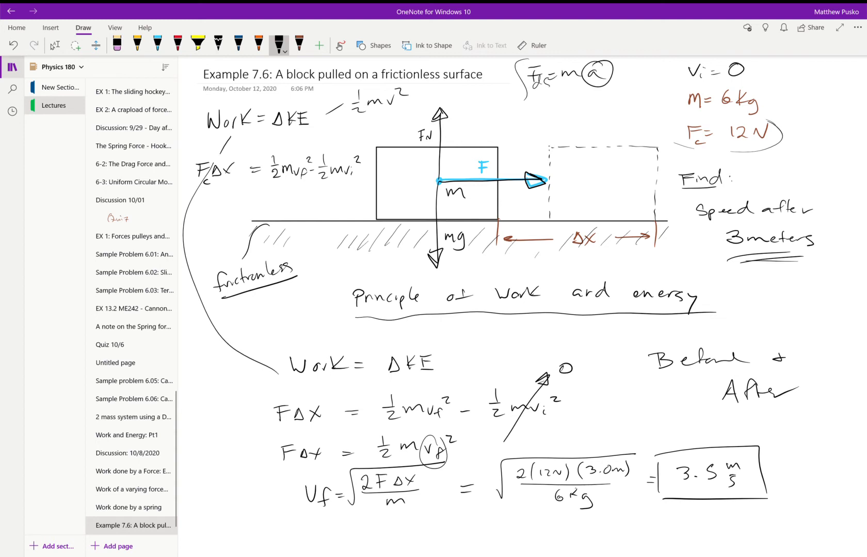
{"action": "scroll", "scroll_direction": "down", "scroll_amount": 3}
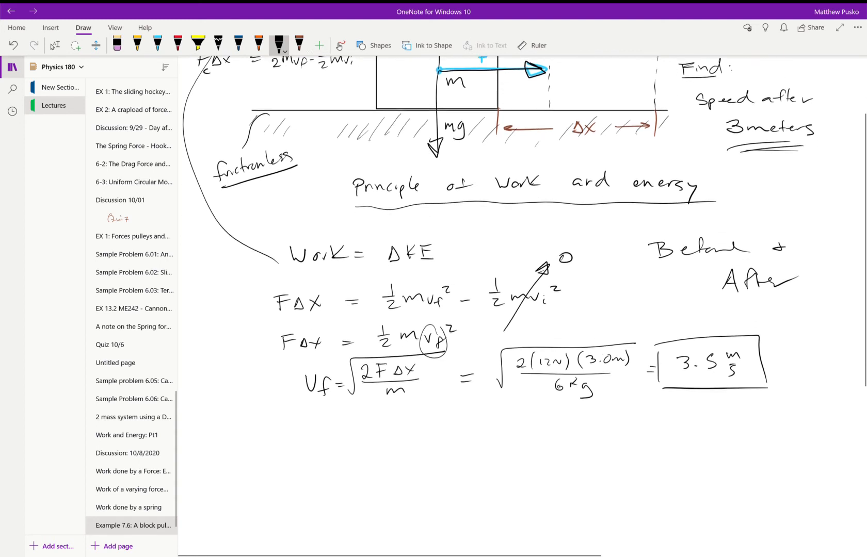
Handwrite the 'What if F′ = 2F' work comparison and box the new displacement Δx/2.
{"action": "scroll", "scroll_direction": "down", "scroll_amount": 3}
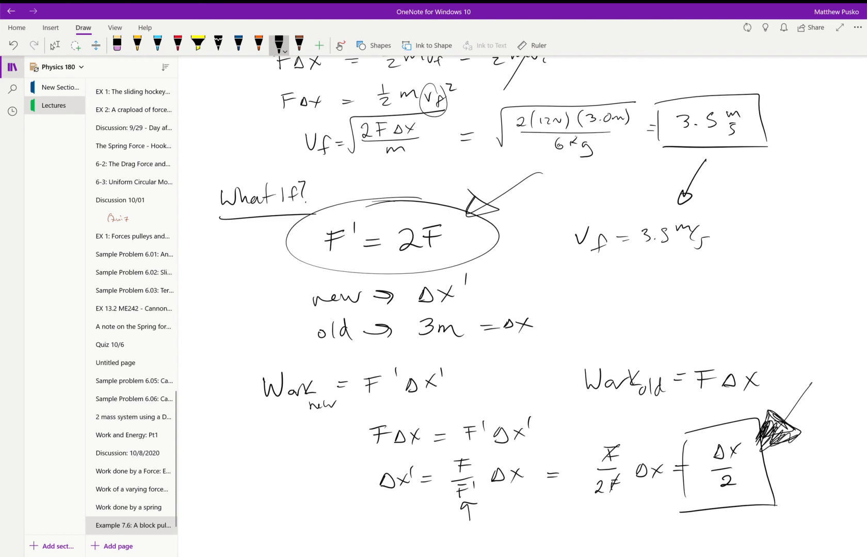
{"action": "scroll", "scroll_direction": "up", "scroll_amount": 3}
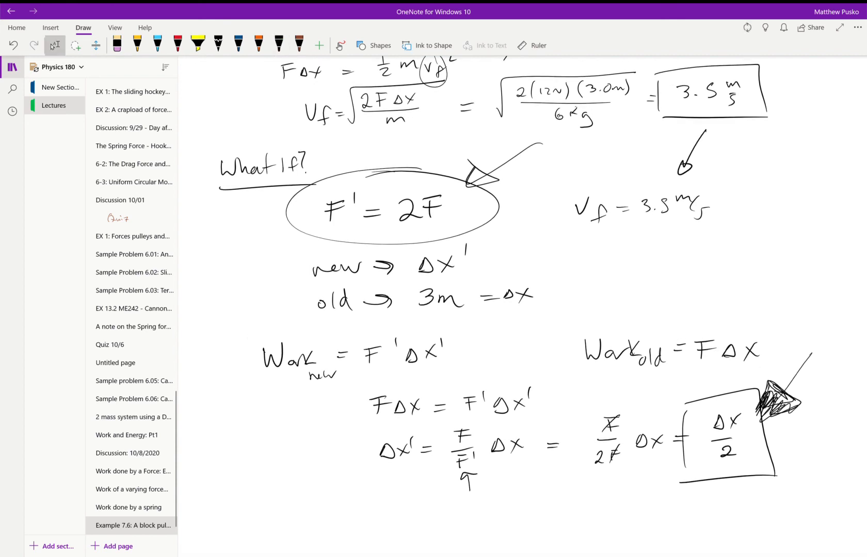